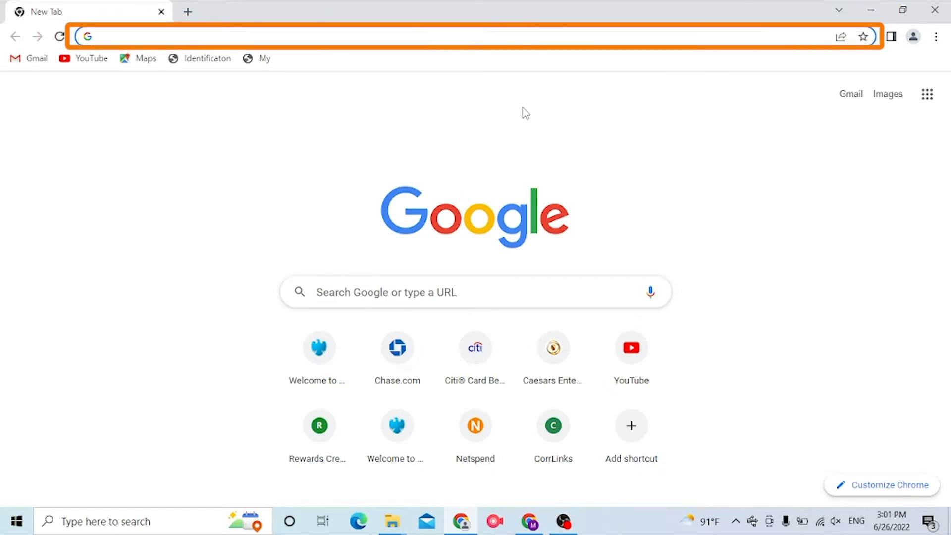
{"action": "mouse_move", "coordinate": [529, 57]}
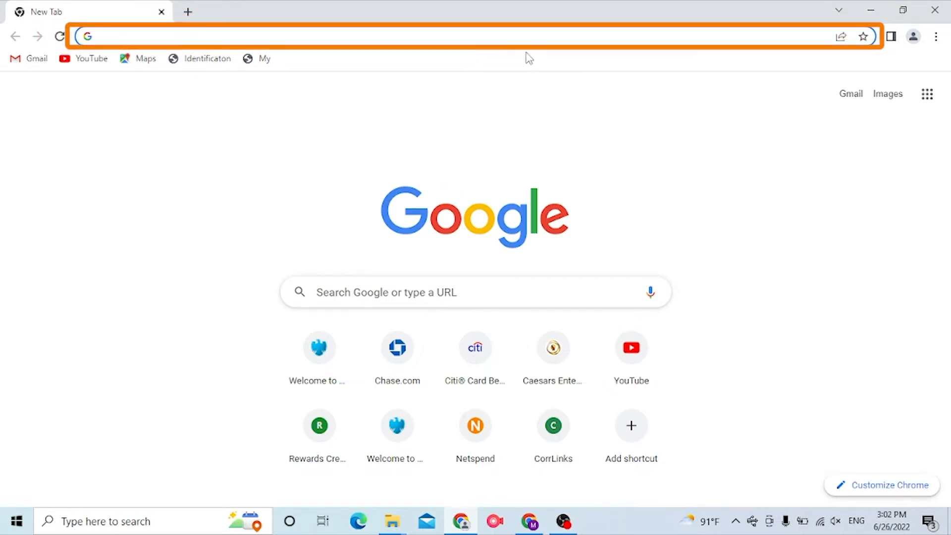
- Focus the address bar on the New Tab page to begin entering the Spectrum address
{"action": "left_click", "coordinate": [425, 36]}
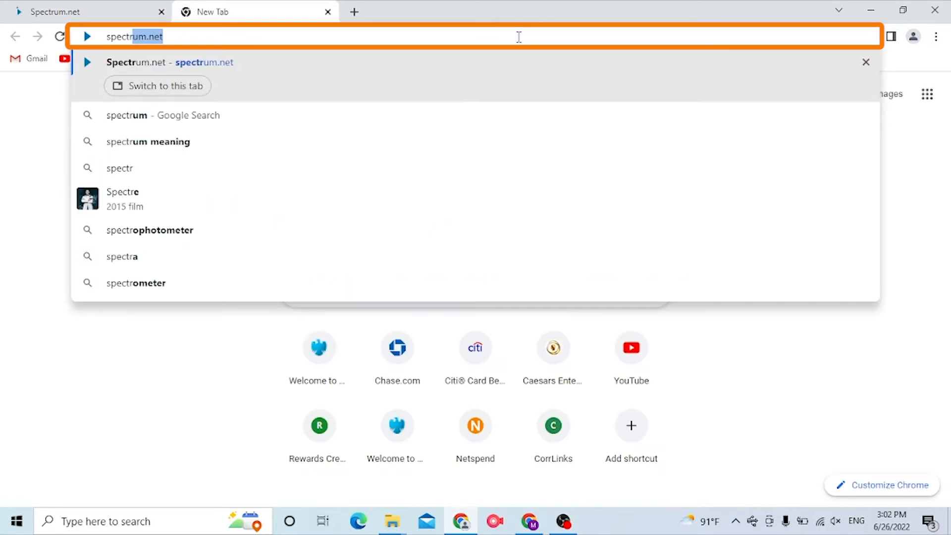
- Enter 'spectrum login' in the omnibox to load the spectrum.net account page
{"action": "type", "text": "spectrum login"}
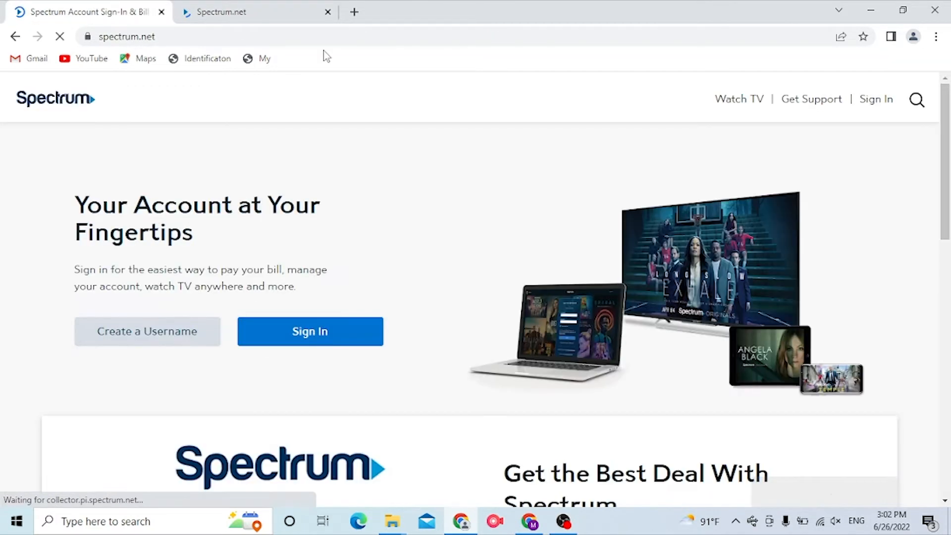
- Close the duplicate Spectrum.net tab so only the account home page remains
{"action": "left_click", "coordinate": [328, 12]}
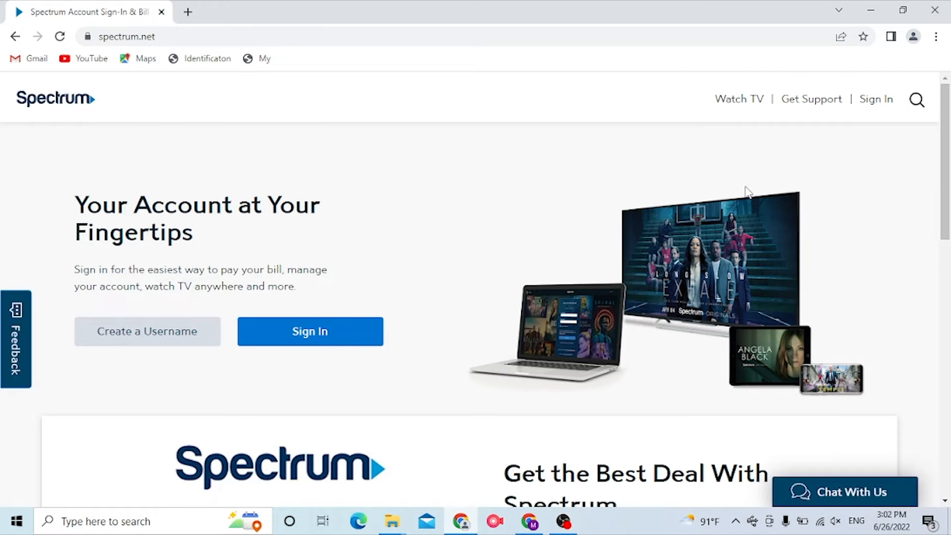
{"action": "mouse_move", "coordinate": [879, 123]}
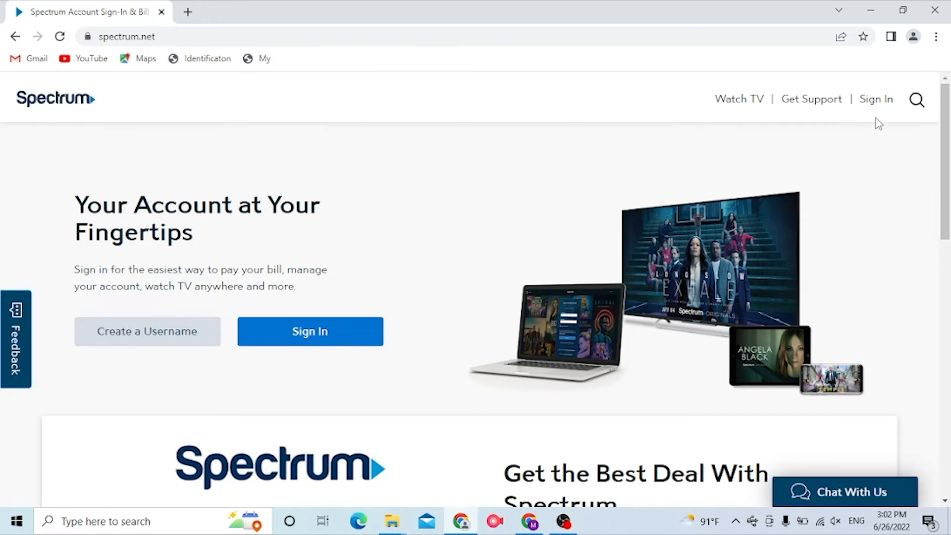
{"action": "mouse_move", "coordinate": [396, 329]}
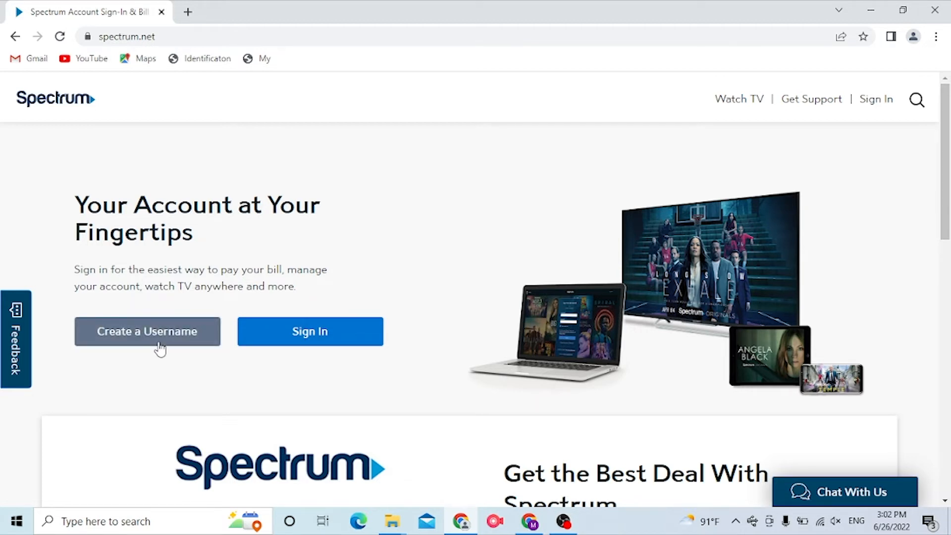
{"action": "mouse_move", "coordinate": [422, 253]}
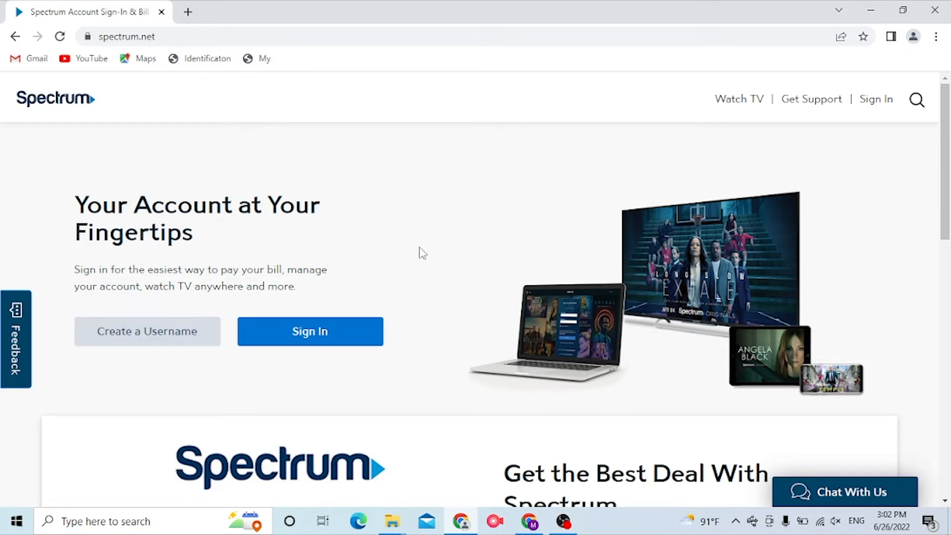
{"action": "mouse_move", "coordinate": [841, 123]}
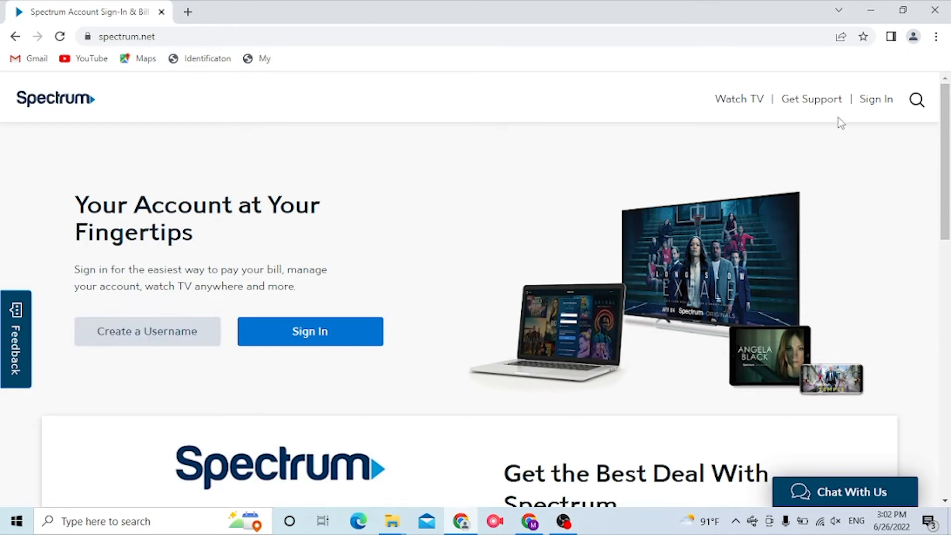
- Go to Sign In and scroll through the username, password, robot check and Sign In fields
{"action": "left_click", "coordinate": [310, 331]}
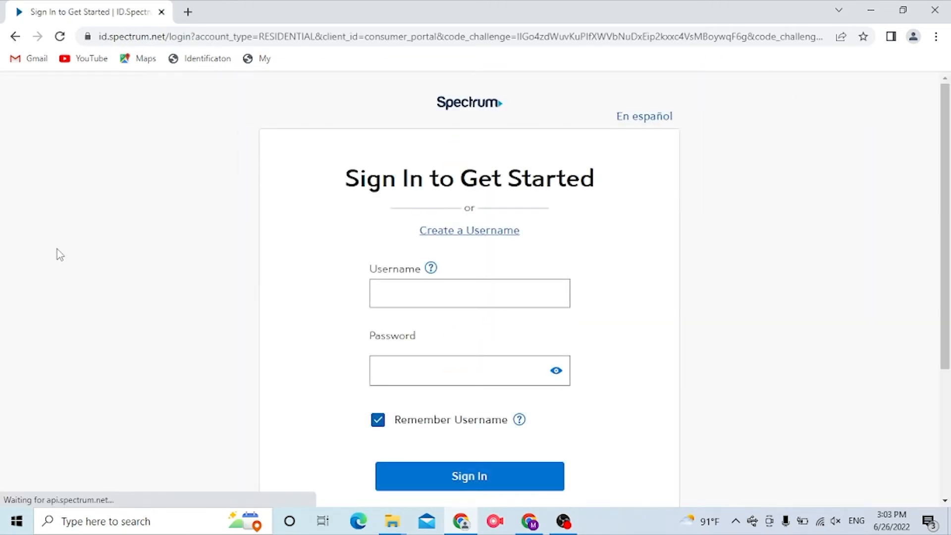
{"action": "scroll", "scroll_direction": "down", "scroll_amount": 3}
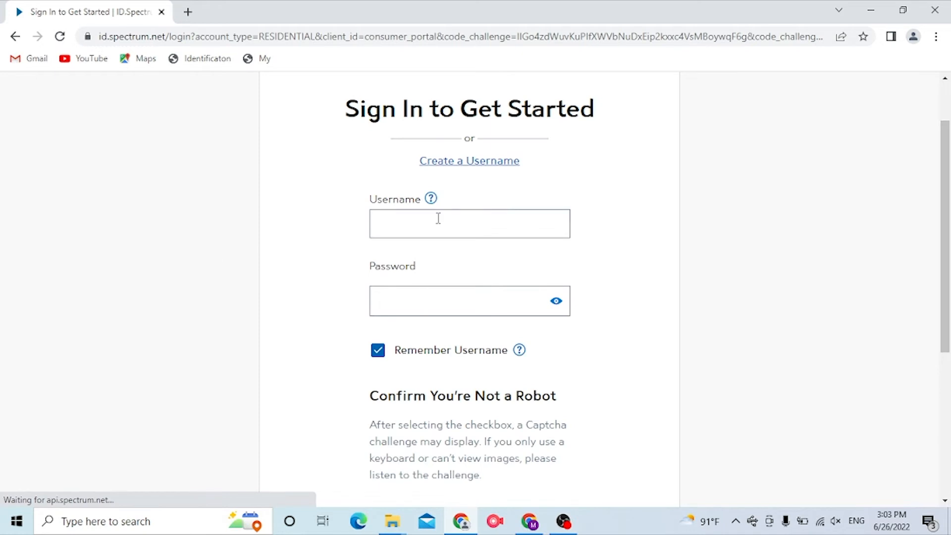
{"action": "scroll", "scroll_direction": "down", "scroll_amount": 3}
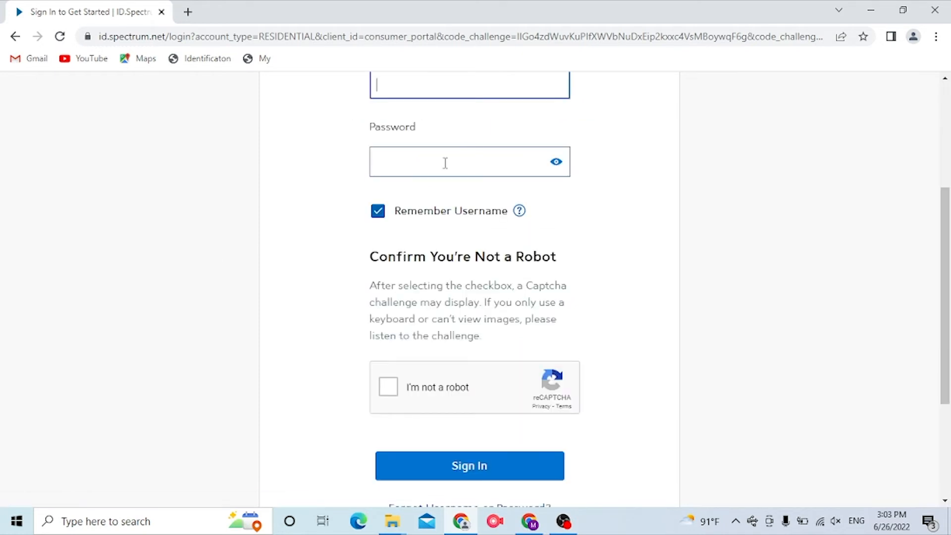
{"action": "scroll", "scroll_direction": "down", "scroll_amount": 3}
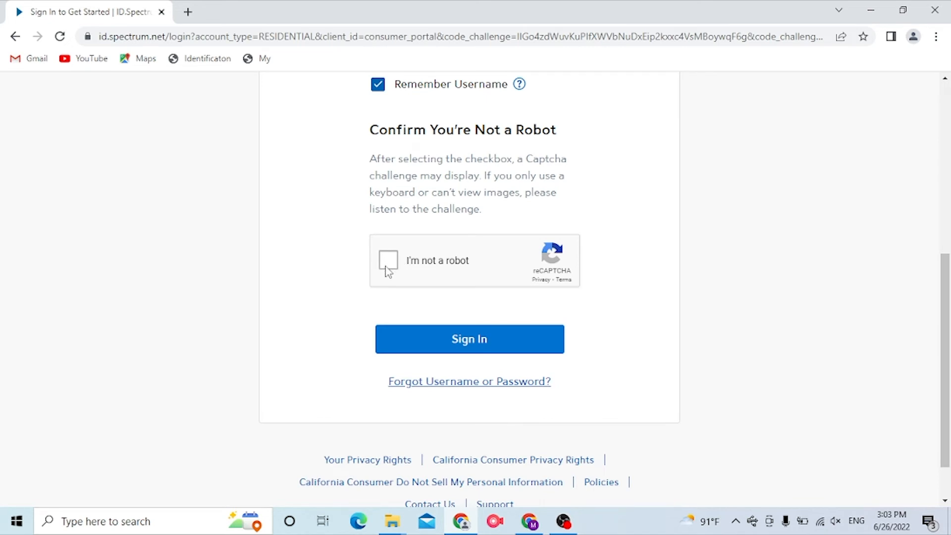
{"action": "scroll", "scroll_direction": "up", "scroll_amount": 3}
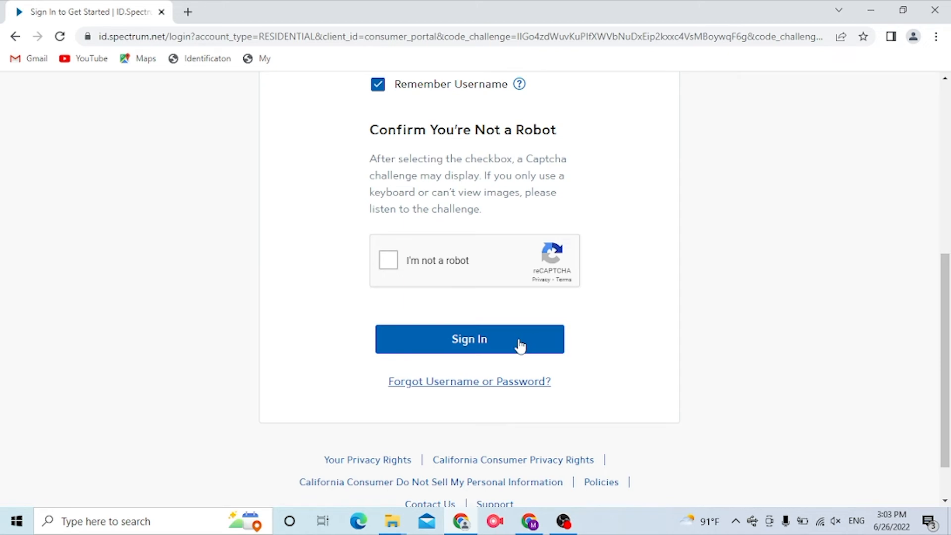
{"action": "scroll", "scroll_direction": "down", "scroll_amount": 3}
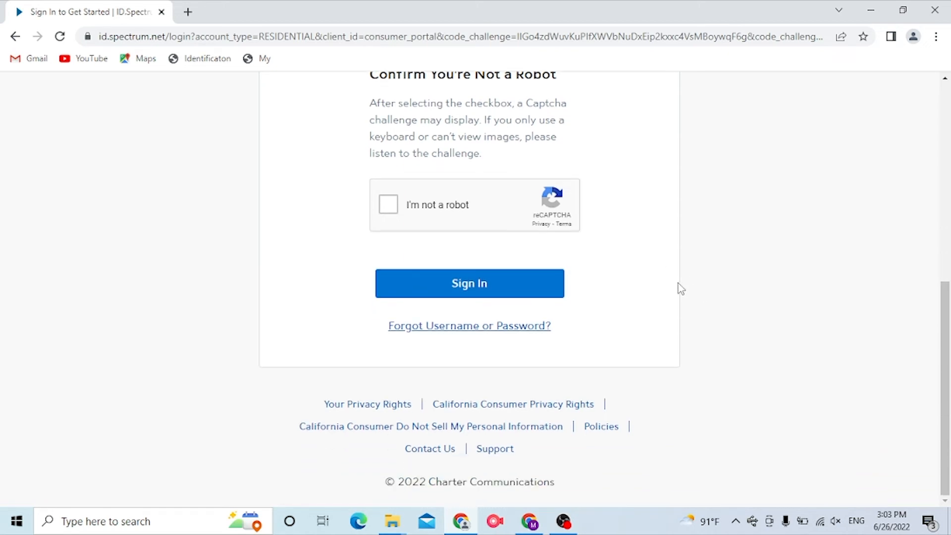
{"action": "mouse_move", "coordinate": [476, 337]}
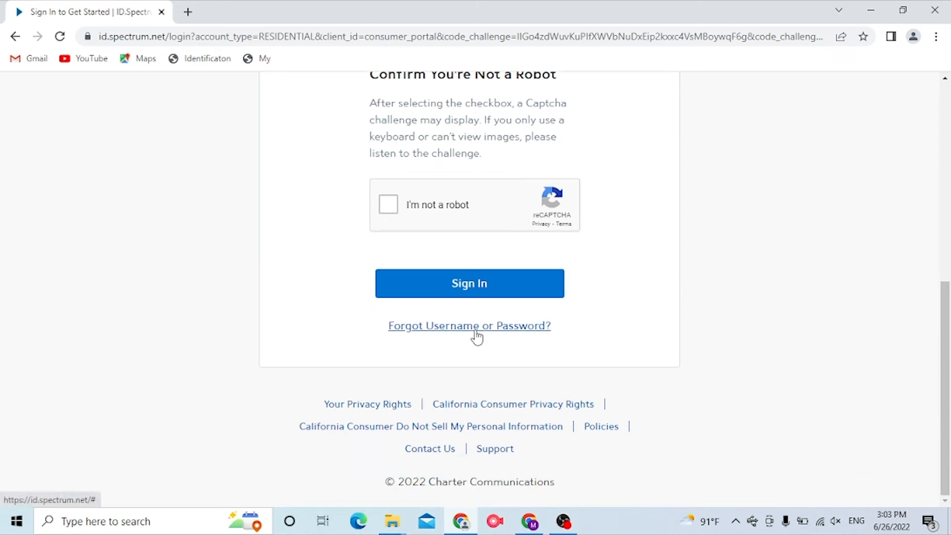
{"action": "mouse_move", "coordinate": [472, 336]}
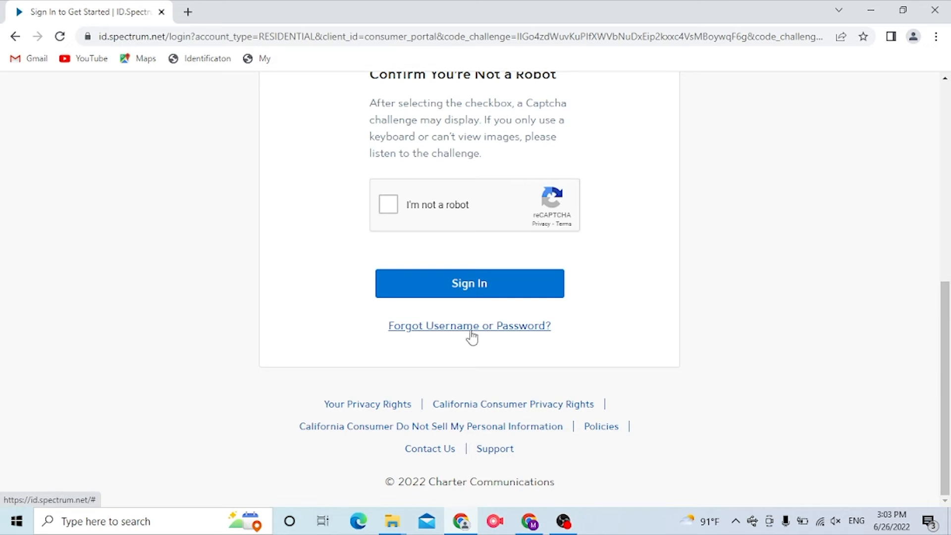
{"action": "scroll", "scroll_direction": "up", "scroll_amount": 3}
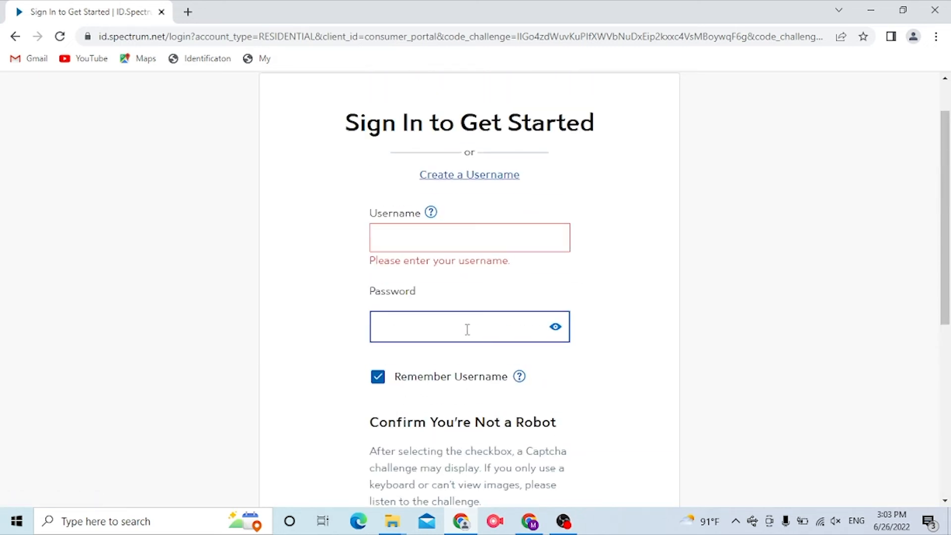
{"action": "mouse_move", "coordinate": [676, 242]}
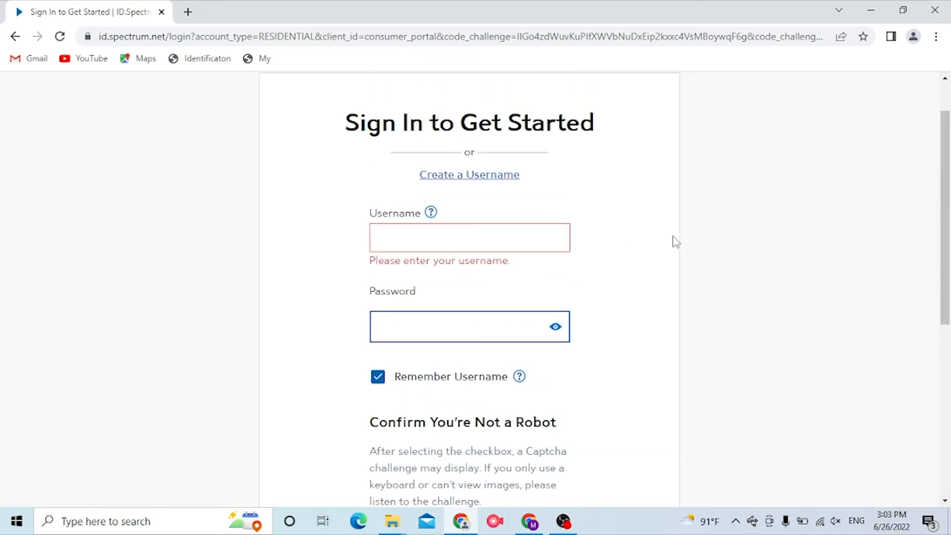
{"action": "scroll", "scroll_direction": "down", "scroll_amount": 3}
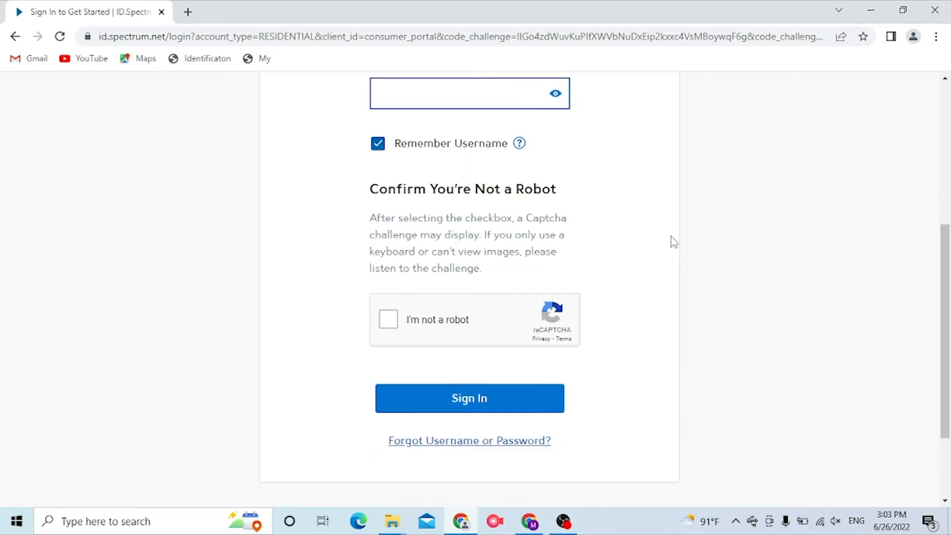
{"action": "scroll", "scroll_direction": "down", "scroll_amount": 3}
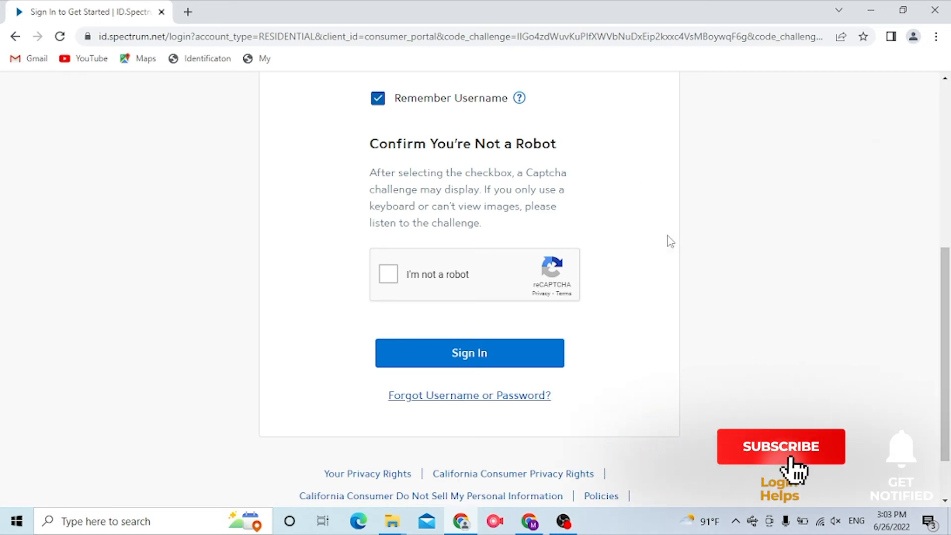
{"action": "mouse_move", "coordinate": [853, 476]}
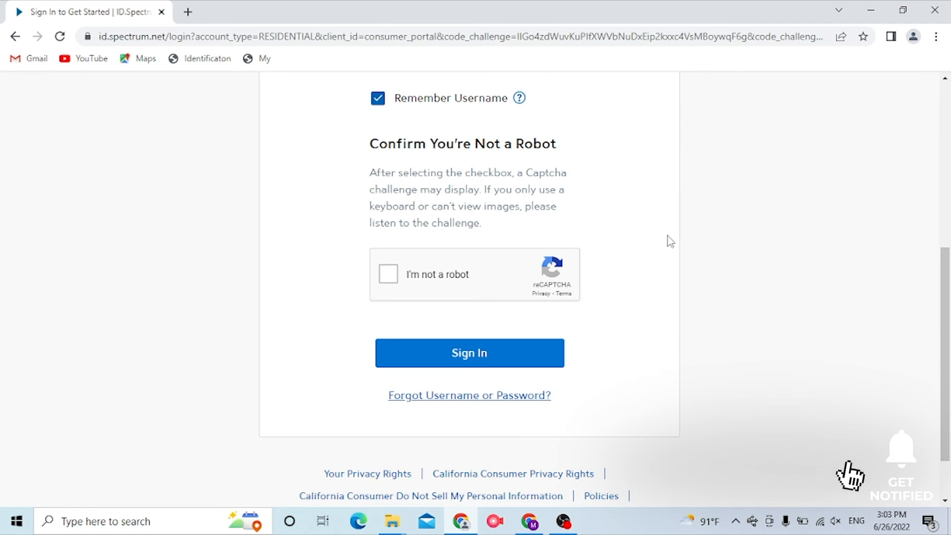